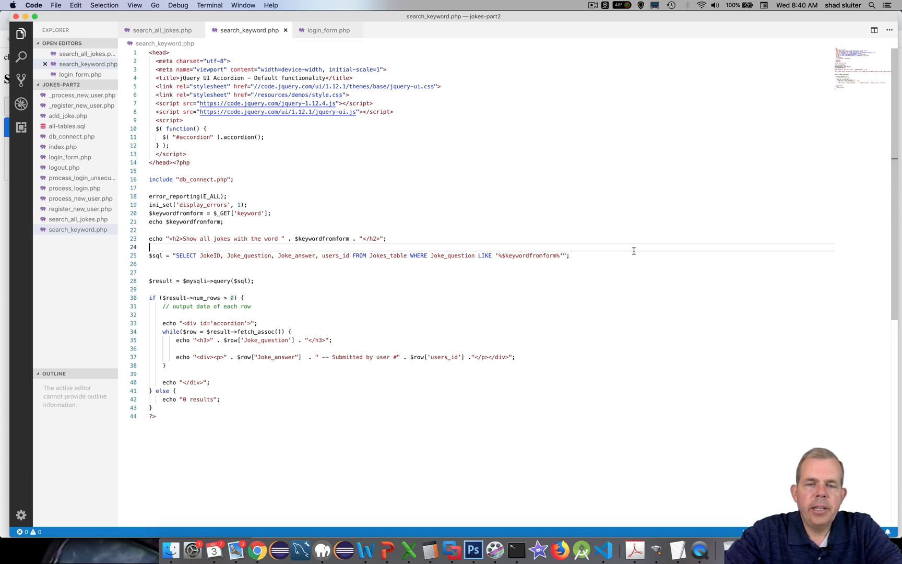
pyautogui.moveTo(392, 322)
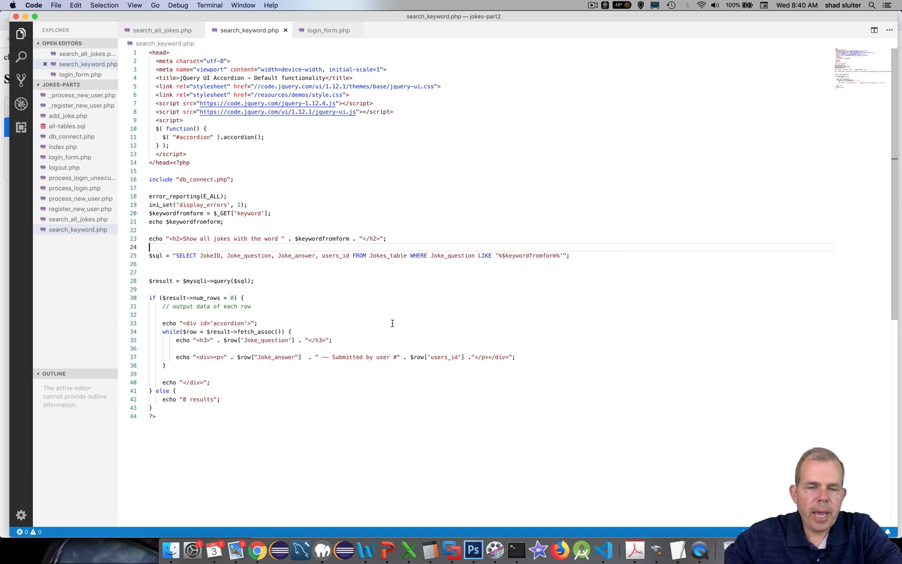
pyautogui.moveTo(236, 33)
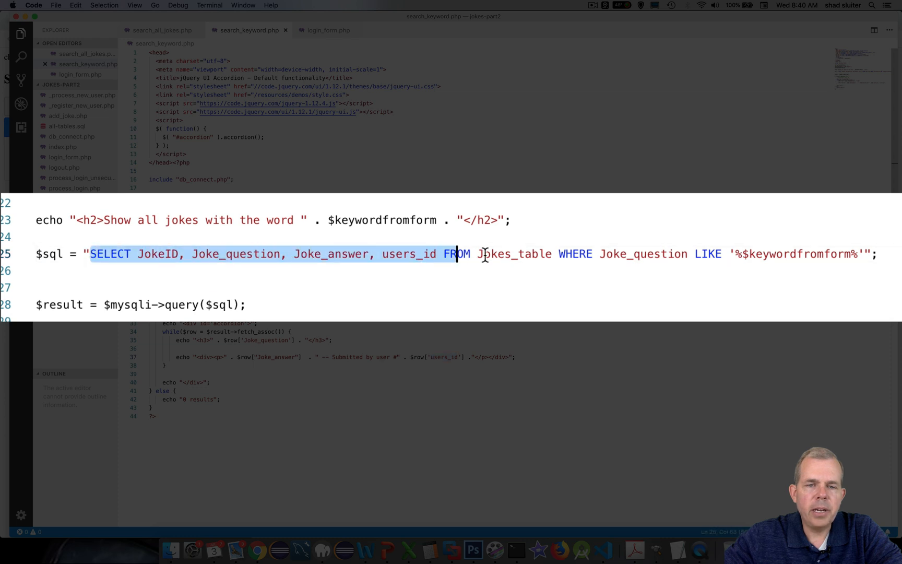
# - Select the SELECT … FROM keyword query on line 25 of search_keyword.php
pyautogui.moveTo(455, 254); pyautogui.dragTo(868, 253)
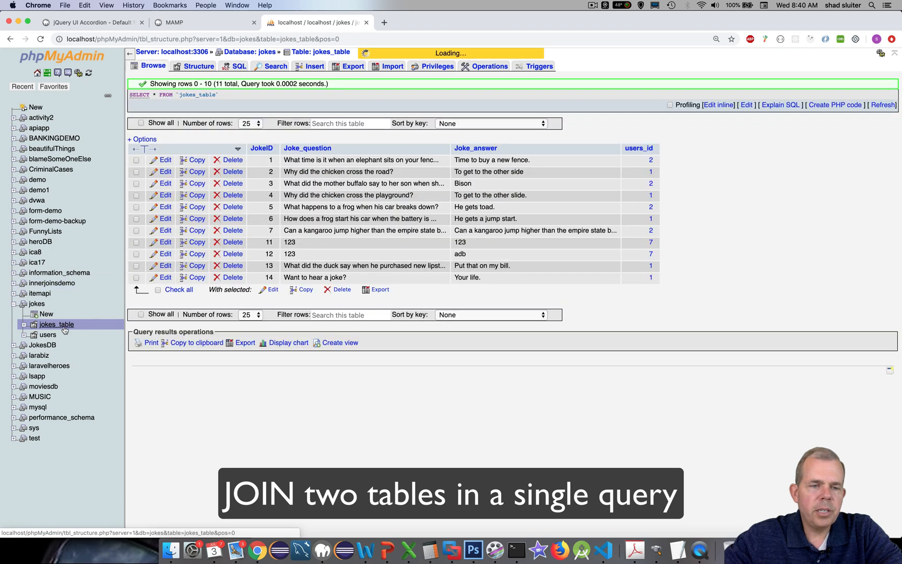
# - Browse jokes_table rows, view users table columns and rows, then reopen jokes_table
pyautogui.click(199, 66)
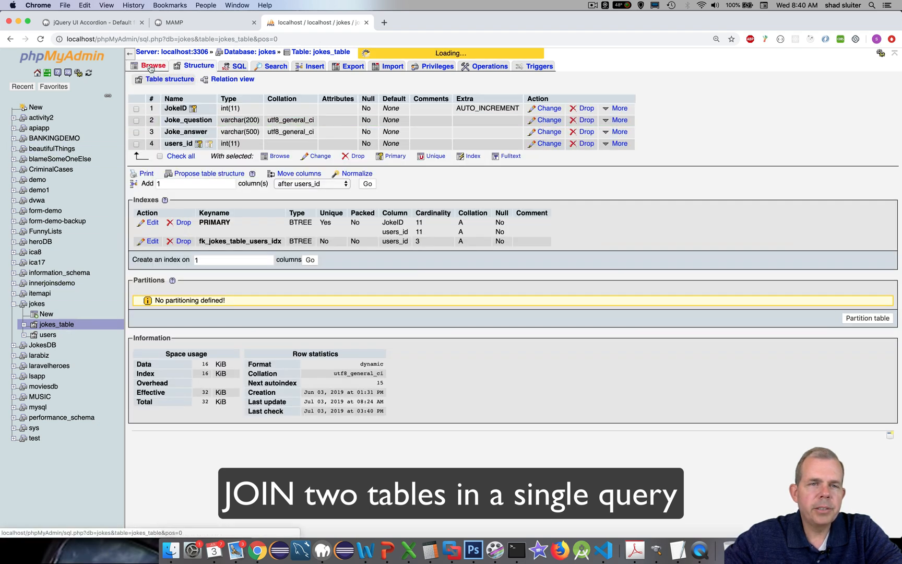
pyautogui.click(153, 65)
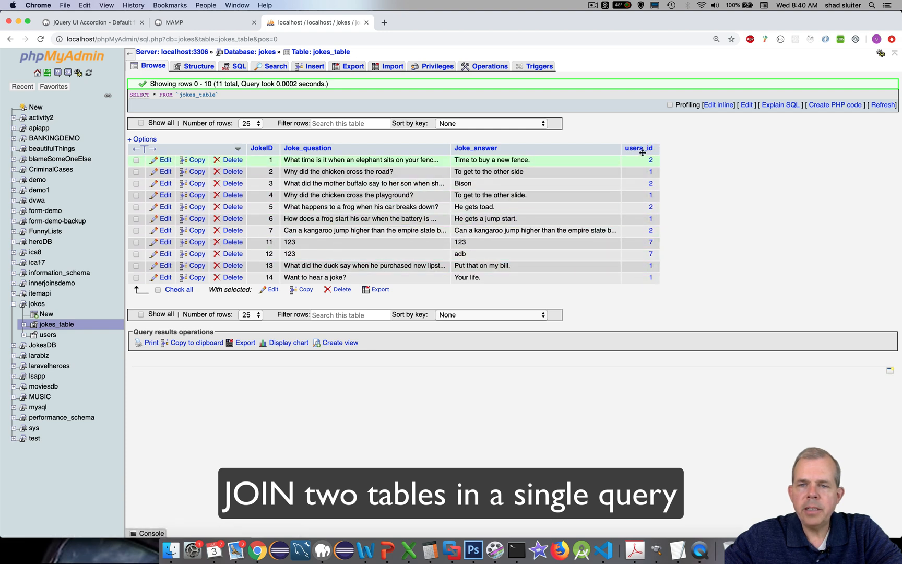
pyautogui.moveTo(641, 152)
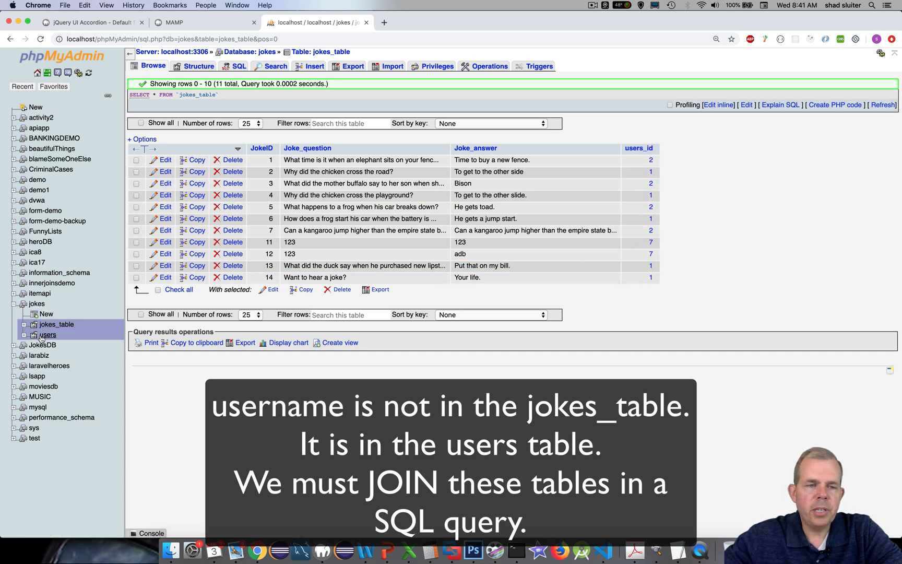
pyautogui.click(48, 334)
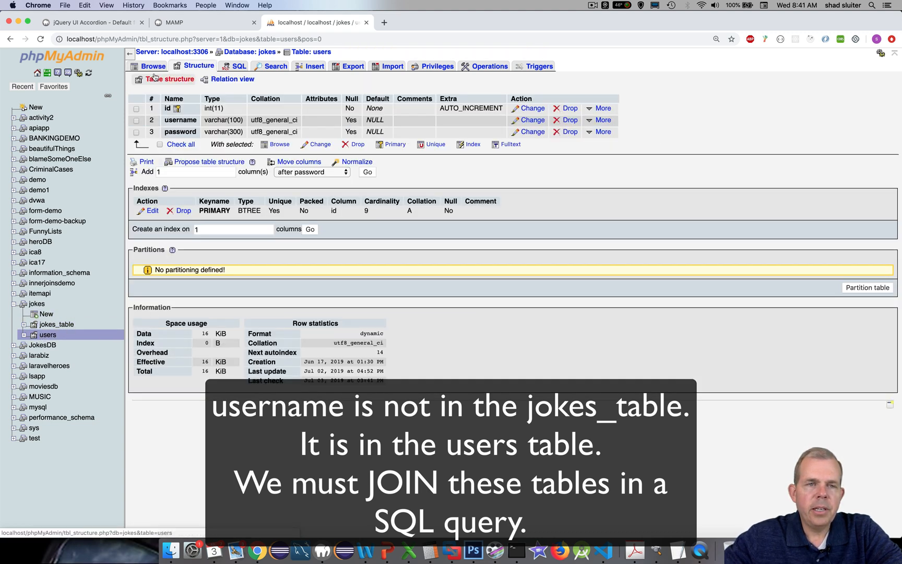
pyautogui.click(153, 66)
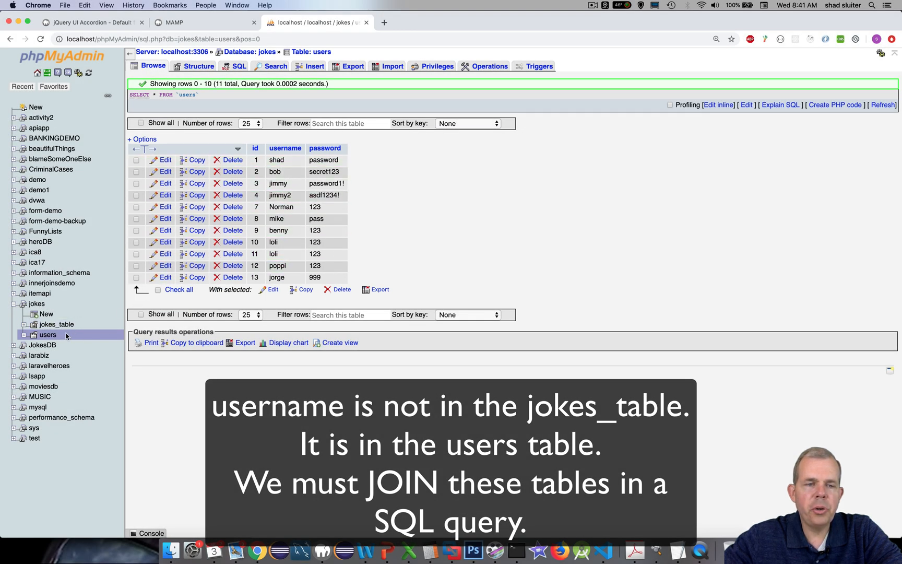
pyautogui.click(55, 324)
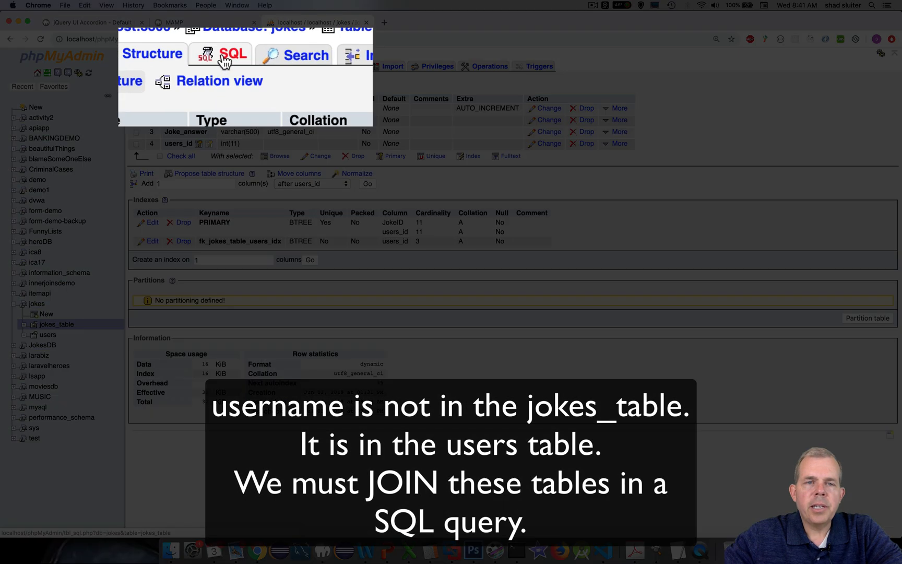
# - Enter the jokes query with LIKE '%chicken%', enable Retain query box, and run it
pyautogui.click(227, 55)
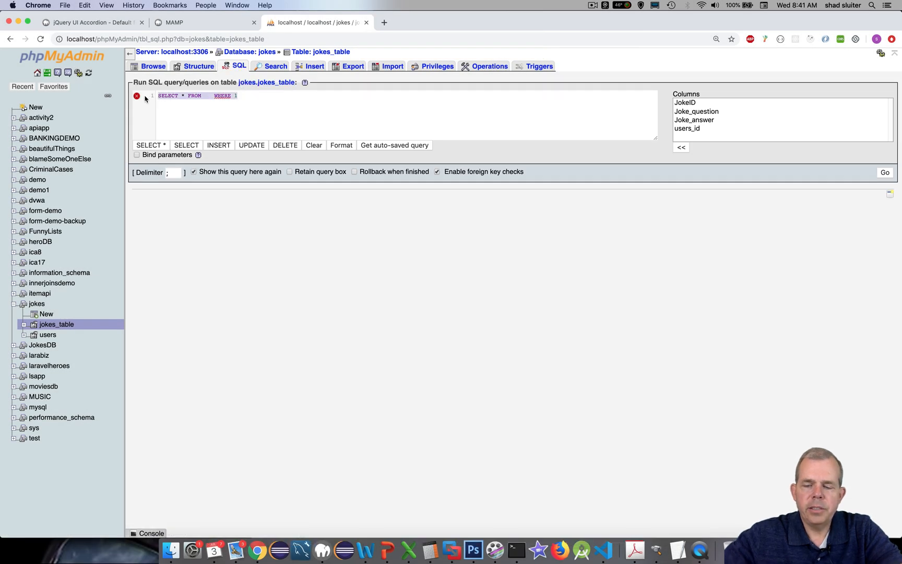
pyautogui.write("SELECT JokeID, Joke_question, Joke_answer, users_id FROM Jokes_table WHERE Joke_question LIKE '%$keywordfromform%'")
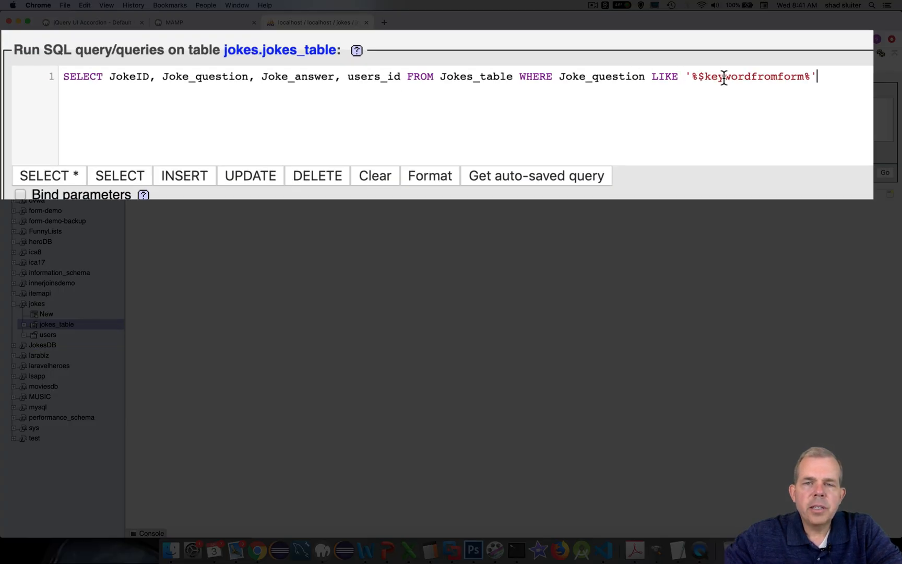
pyautogui.press('Backspace')
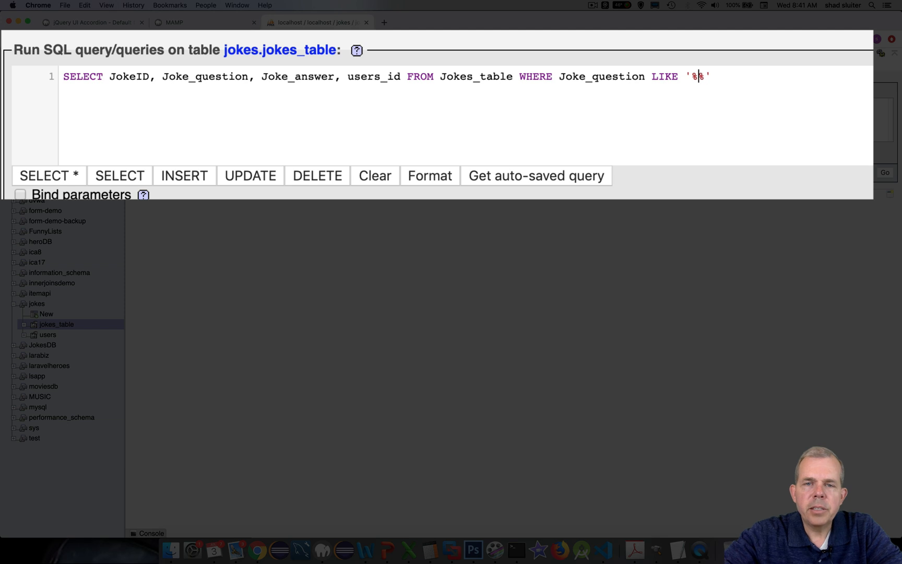
pyautogui.write('checken')
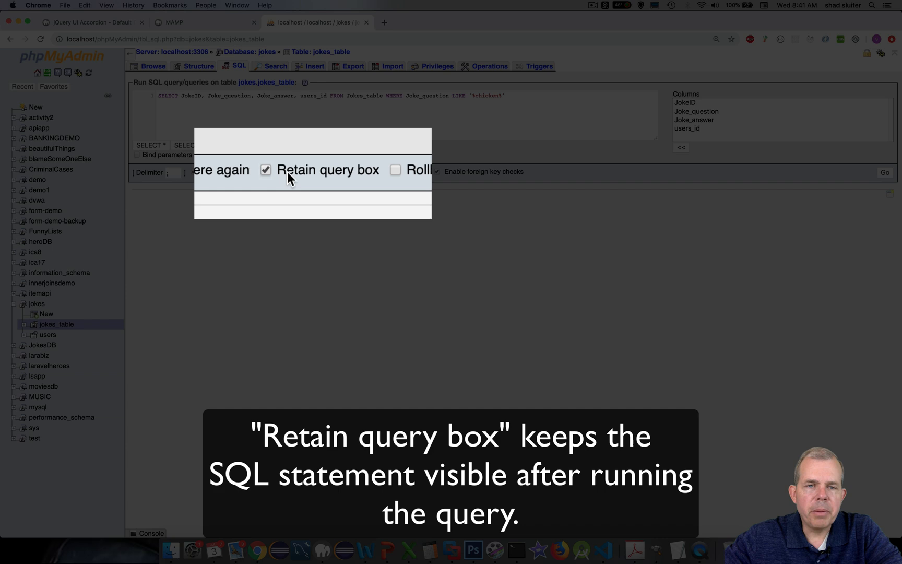
pyautogui.click(884, 172)
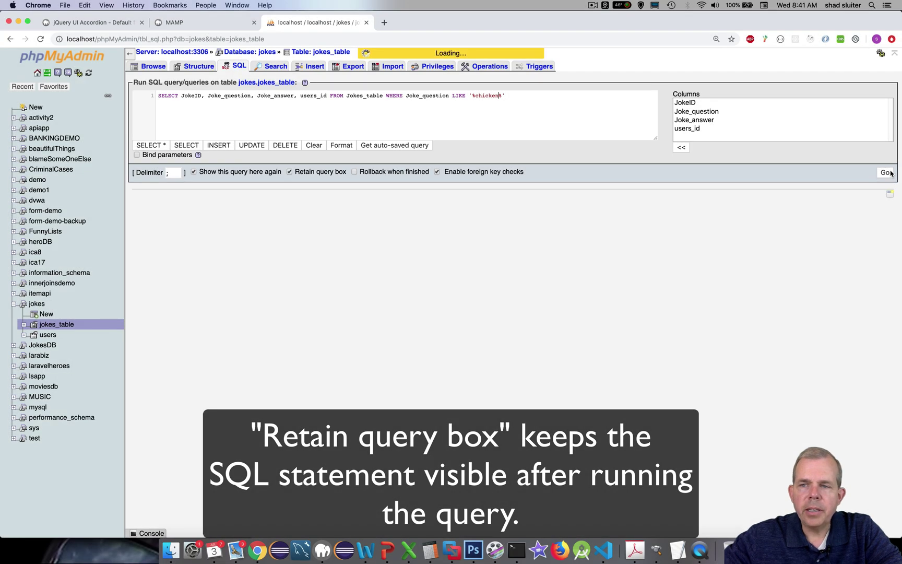
pyautogui.click(884, 172)
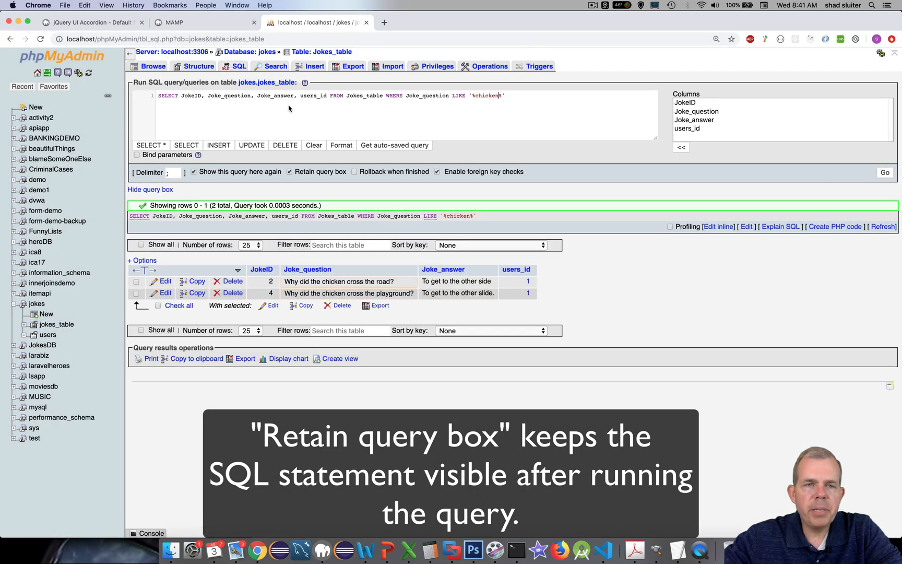
pyautogui.moveTo(493, 110)
pyautogui.write(', ')
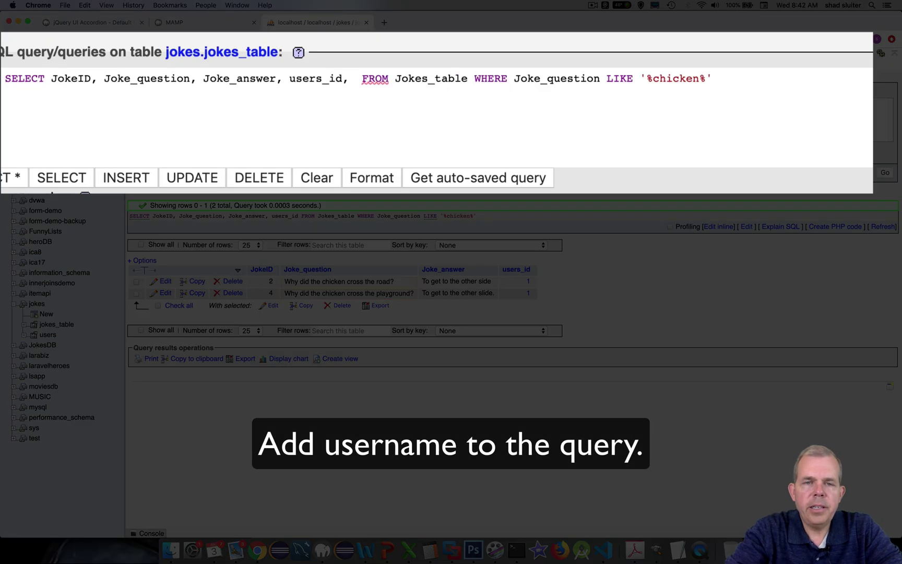
# - Add username to the SELECT list, run it, and get the #1054 unknown column error
pyautogui.write('username')
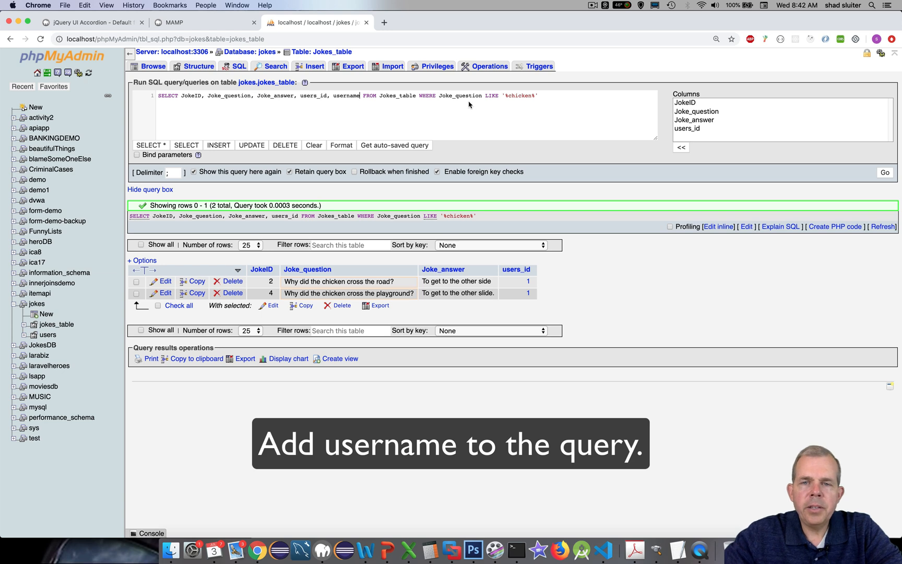
pyautogui.moveTo(384, 107)
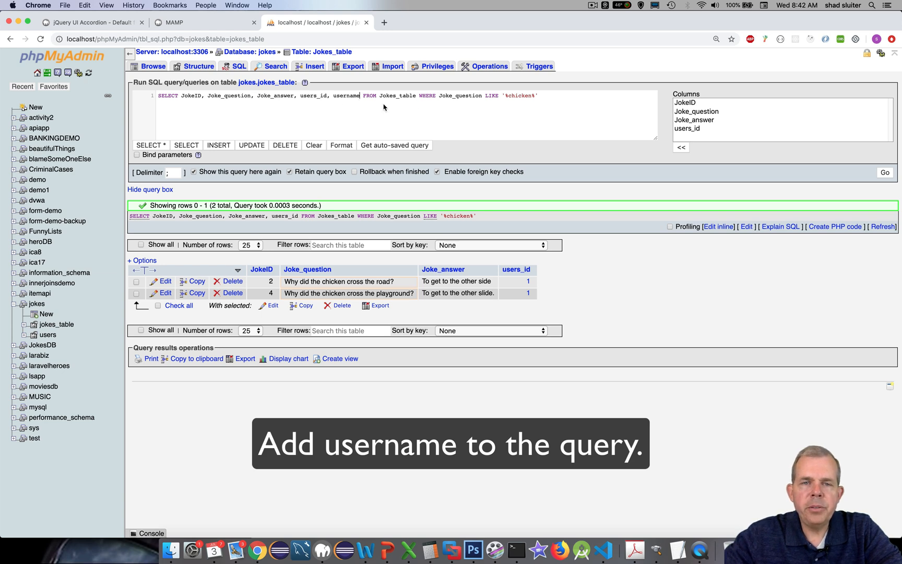
pyautogui.click(885, 173)
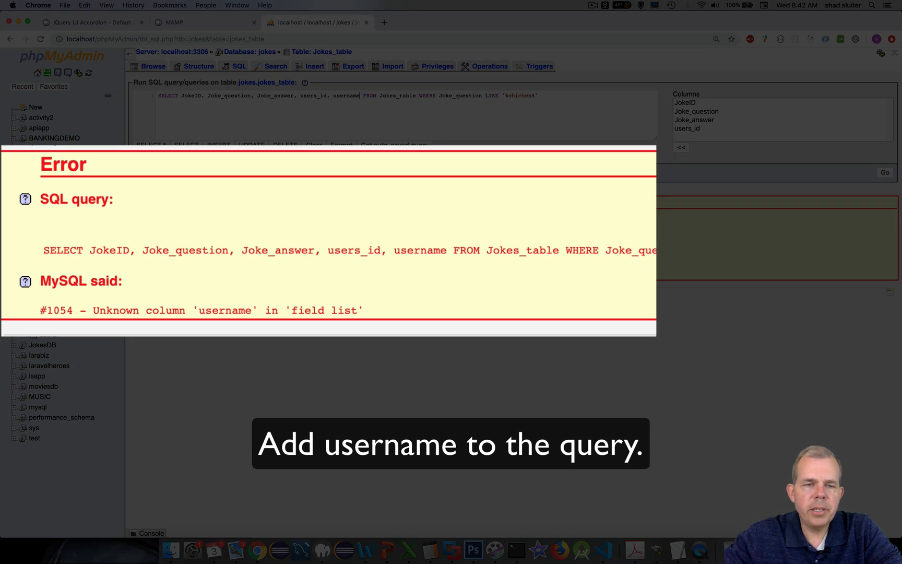
pyautogui.doubleClick(224, 310)
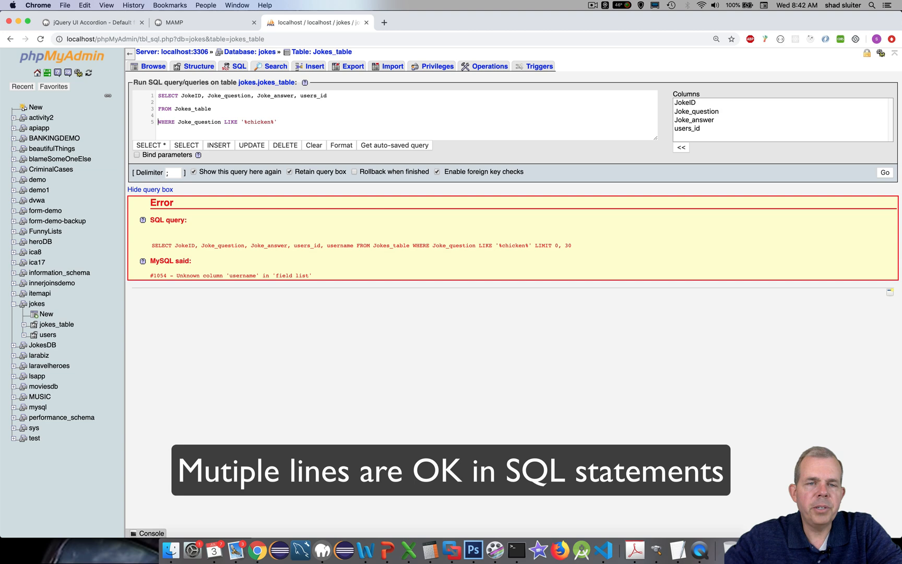
# - Insert 'JOIN users ON users.id = jokes_table.users_id' between FROM and WHERE
pyautogui.click(885, 172)
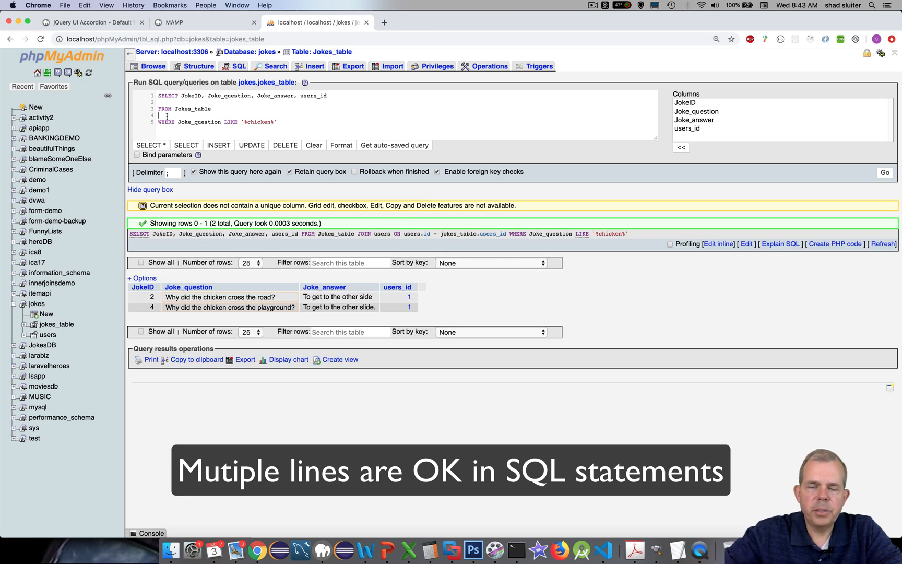
pyautogui.write('joi')
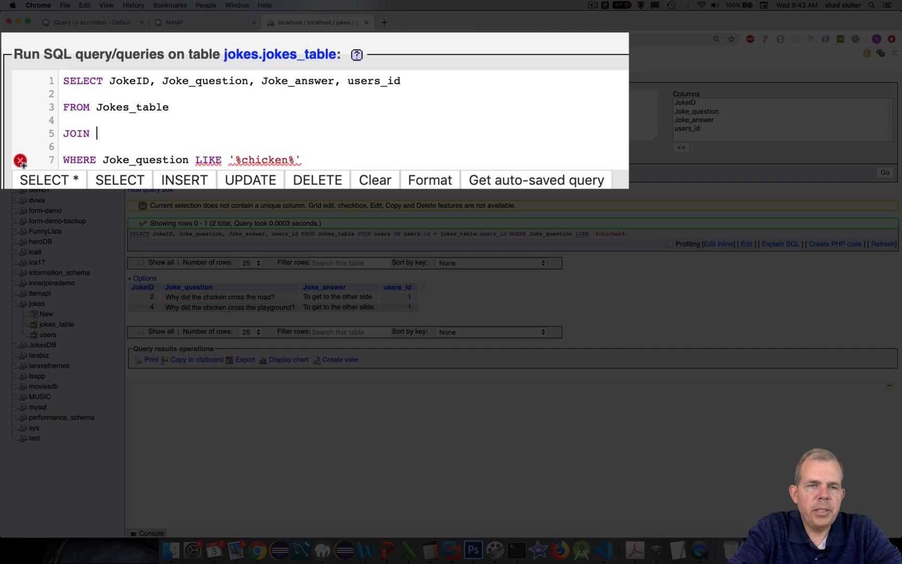
pyautogui.write('users')
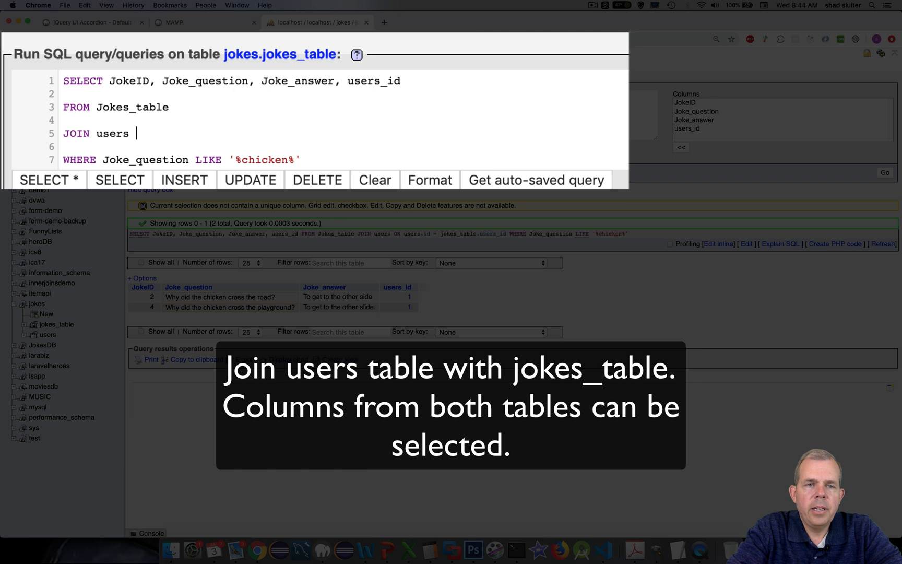
pyautogui.write('on')
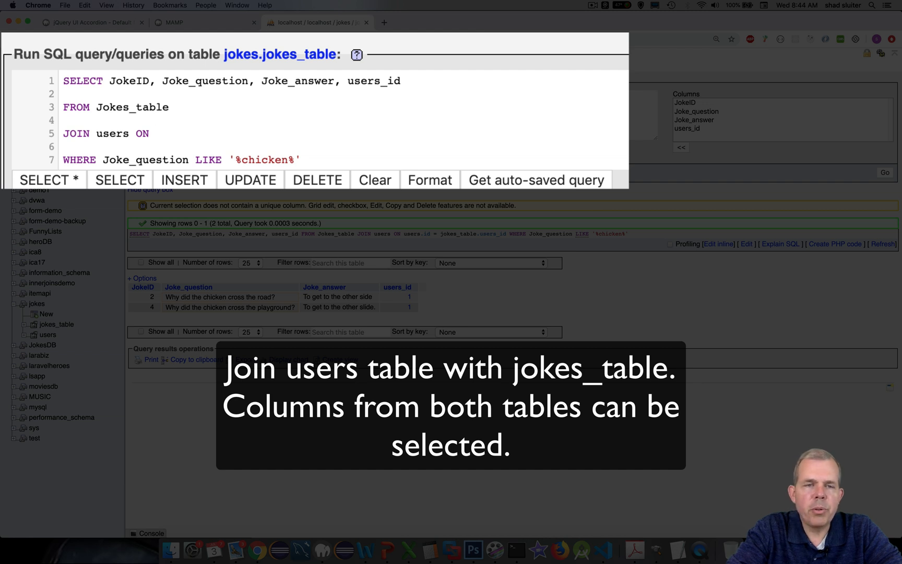
pyautogui.click(153, 134)
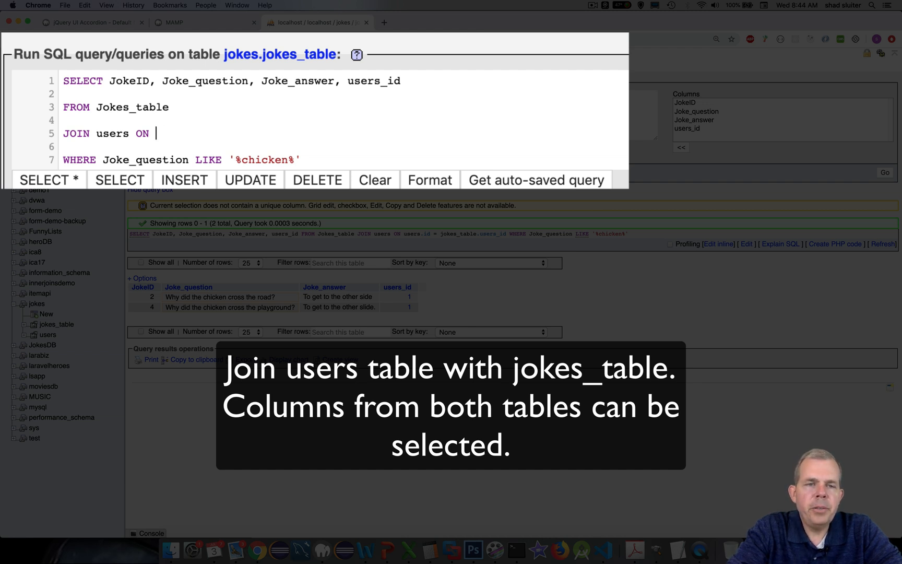
pyautogui.write('users.id = jokes_table.users_id')
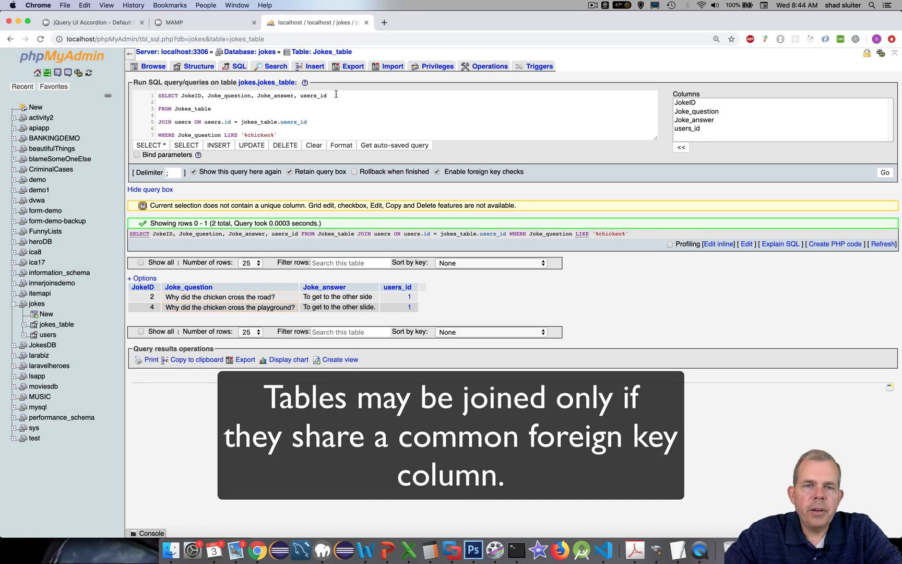
# - Append ', username' after users_id in the SELECT column list
pyautogui.write(', username')
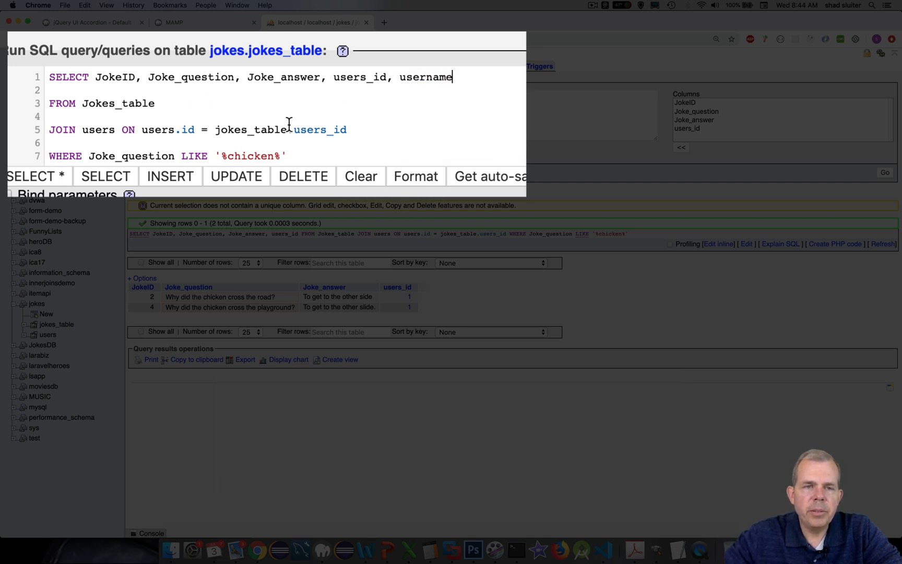
pyautogui.moveTo(828, 162)
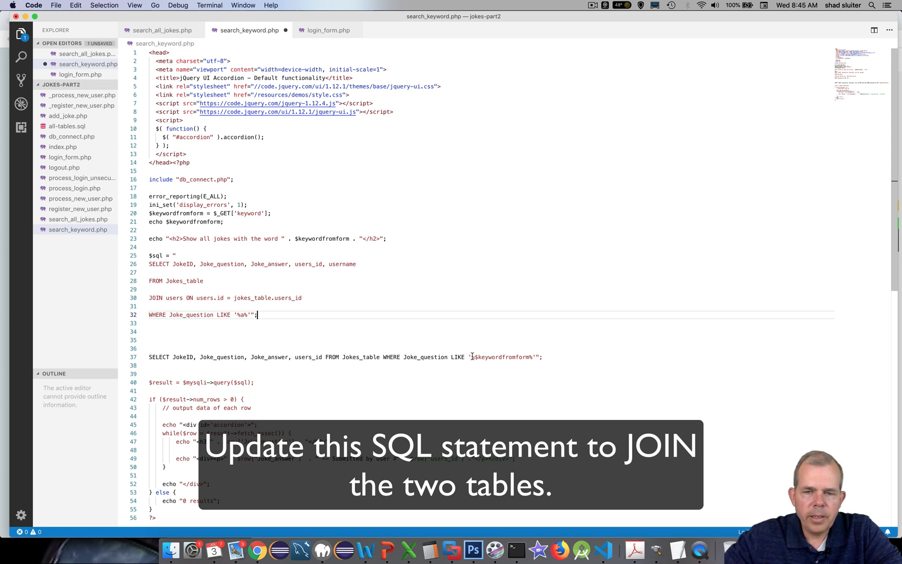
# - Put $keywordfromform between the % signs of the pasted JOIN query
pyautogui.doubleClick(500, 357)
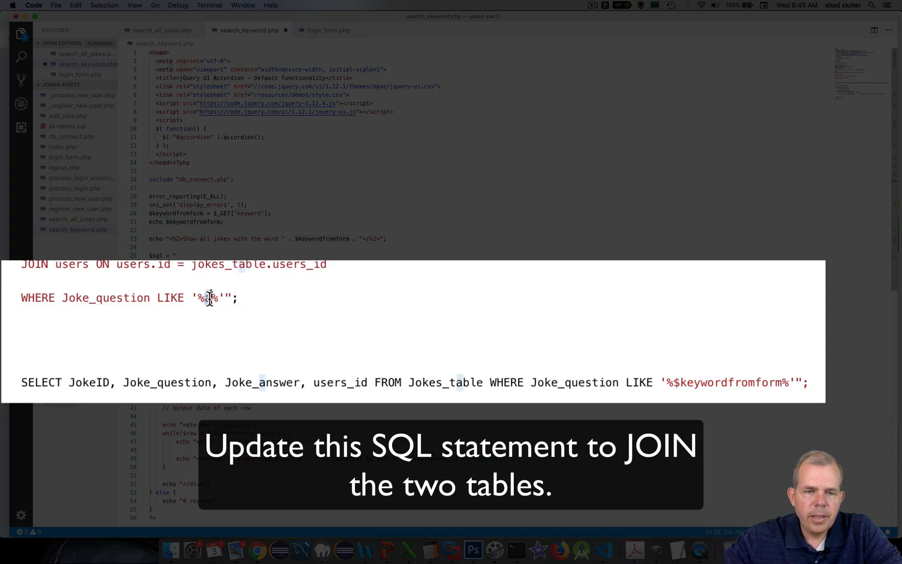
pyautogui.write('$keywordfromform')
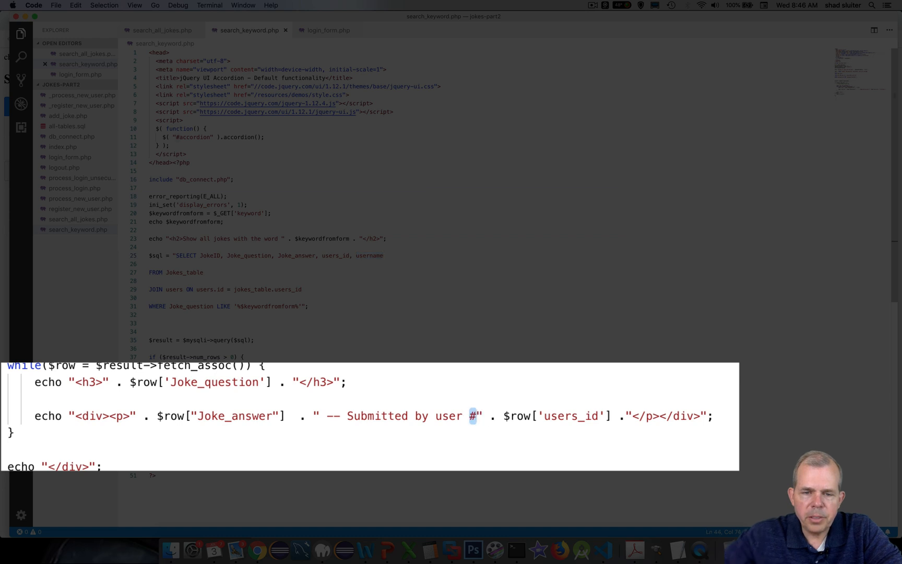
# - Delete the # before the submitter so results show $row['username']
pyautogui.press('Backspace')
pyautogui.write('name')
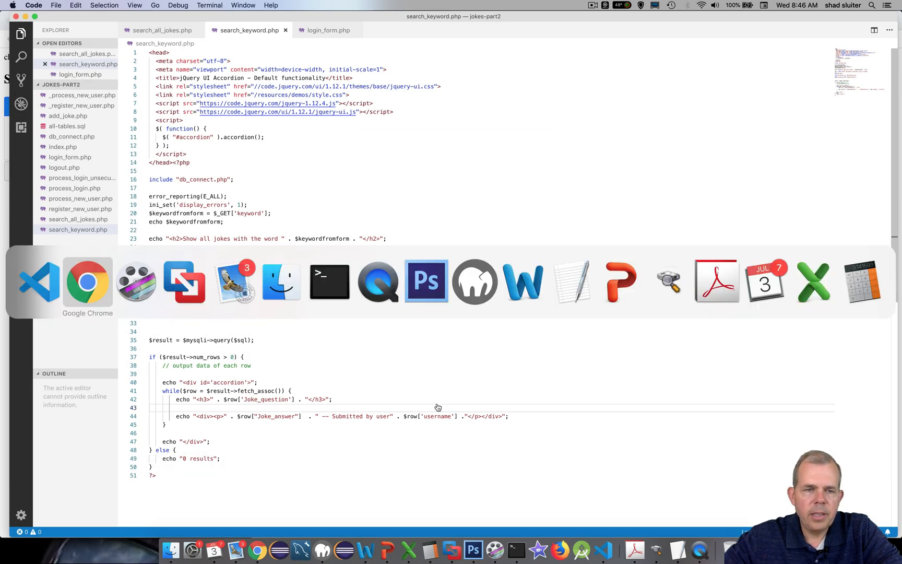
# - Search 'chicken' again and expand the playground joke to see 'Submitted by user shad'
pyautogui.click(87, 282)
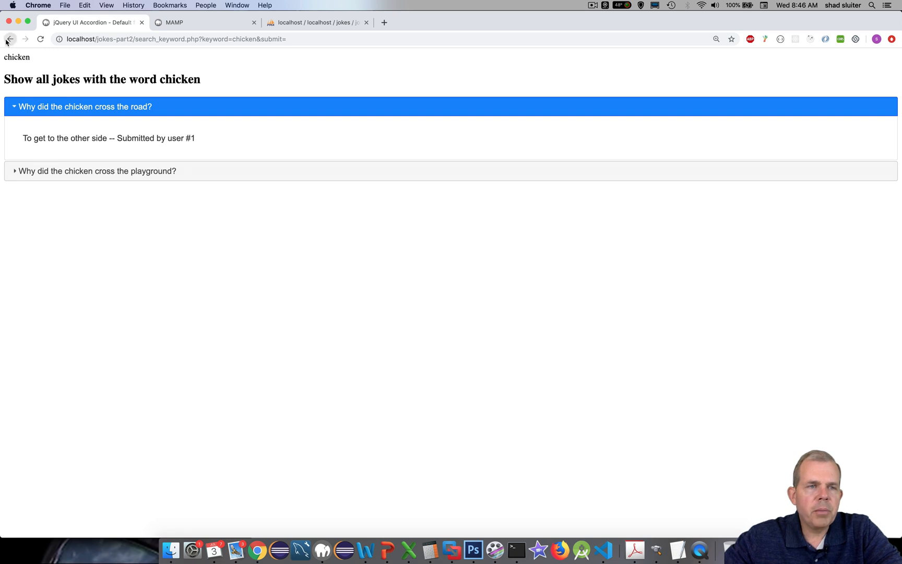
pyautogui.click(8, 39)
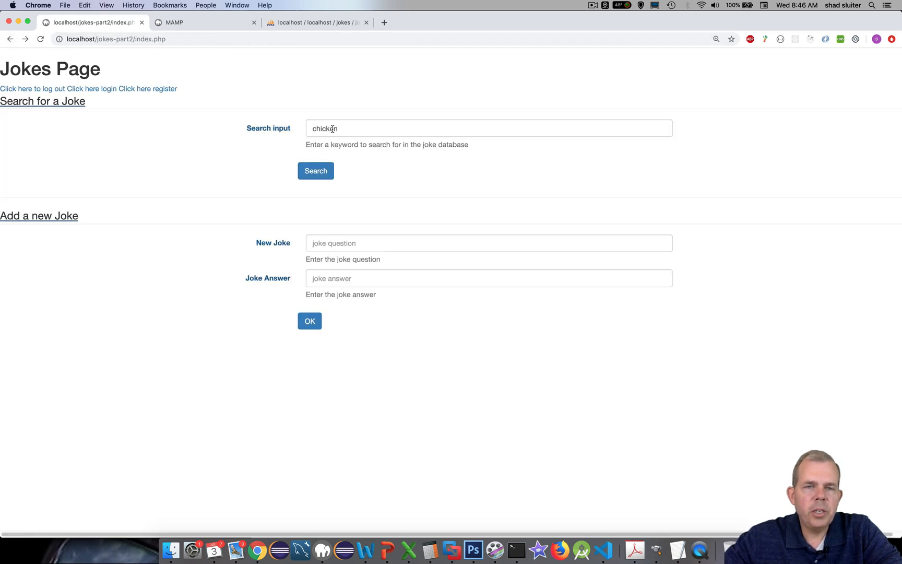
pyautogui.click(315, 170)
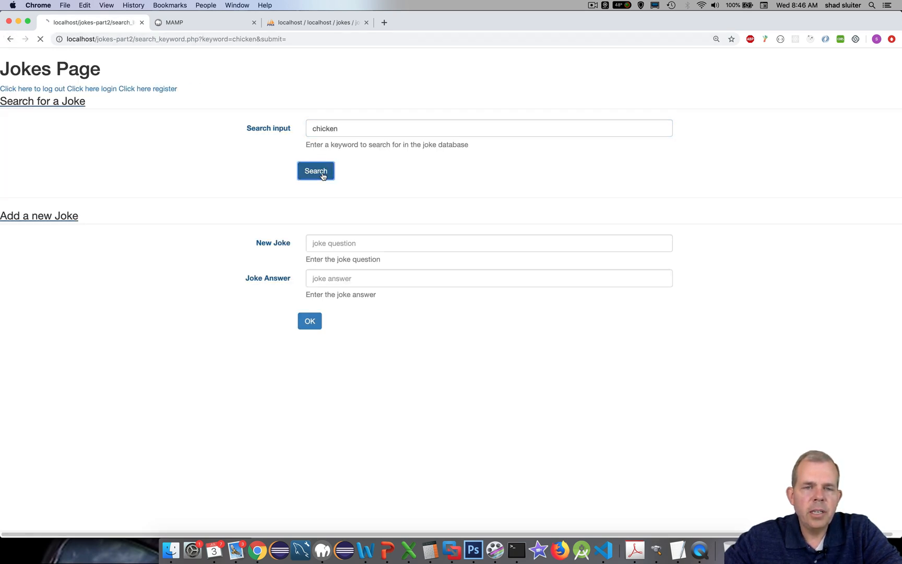
pyautogui.click(316, 171)
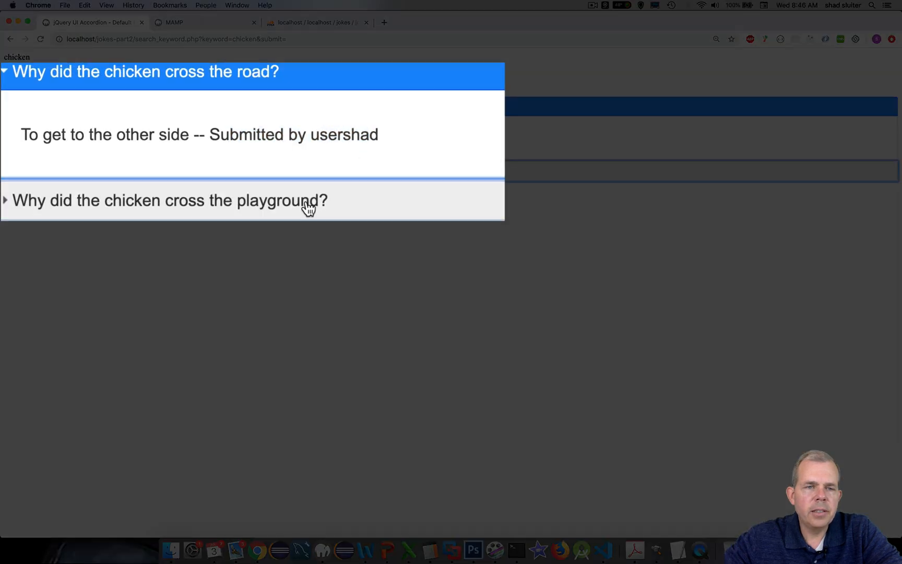
pyautogui.click(168, 199)
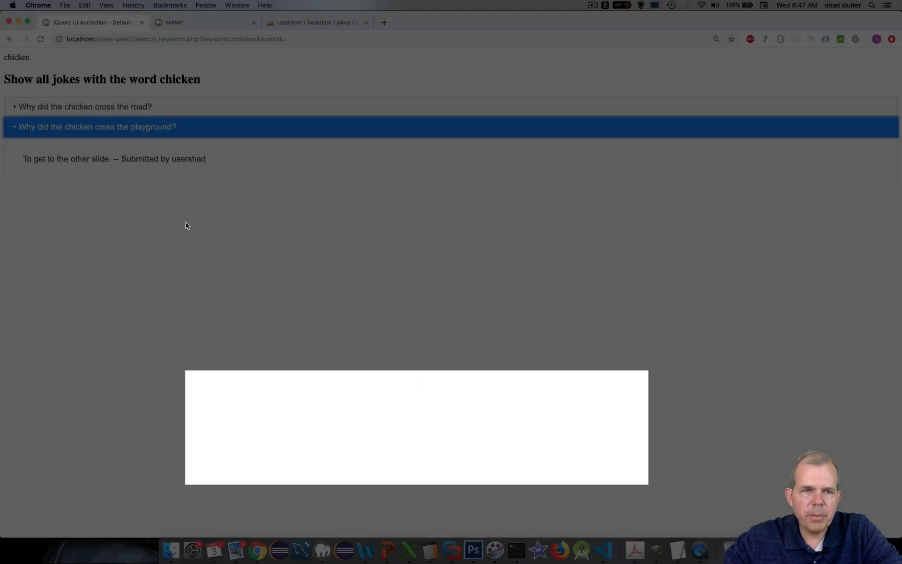
pyautogui.click(83, 107)
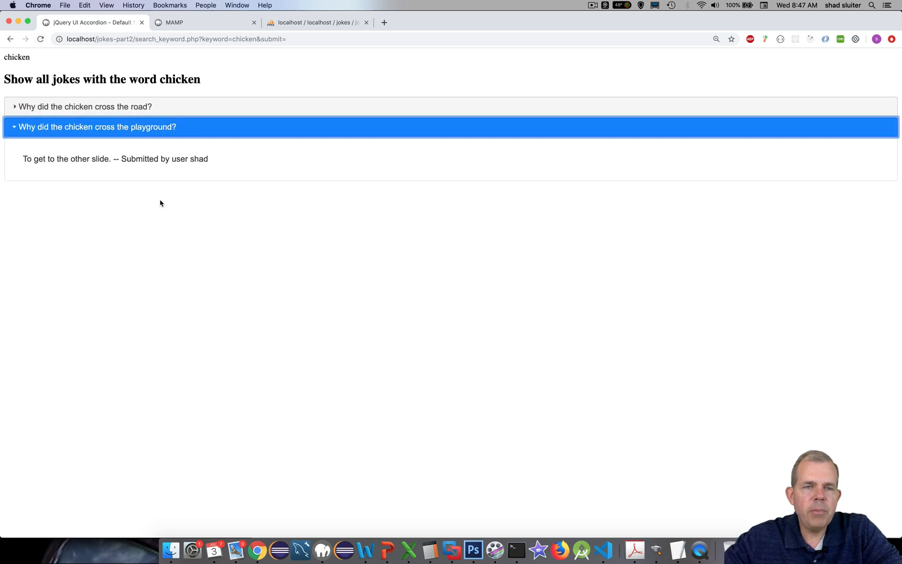
pyautogui.moveTo(164, 183)
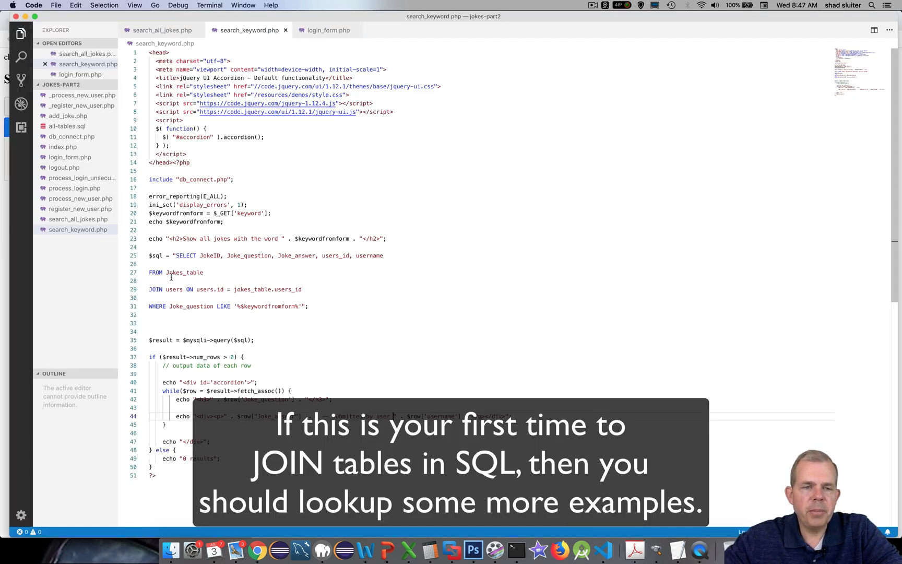
pyautogui.moveTo(168, 272)
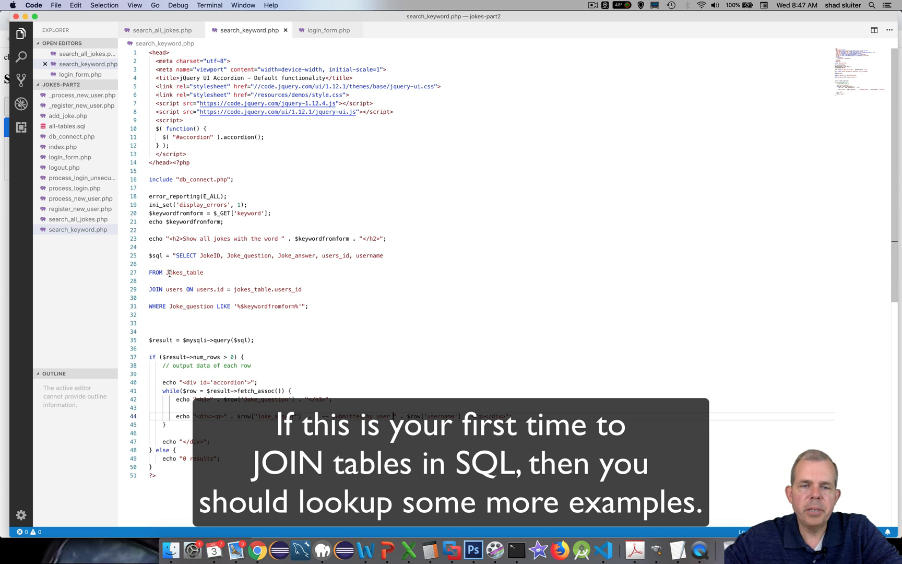